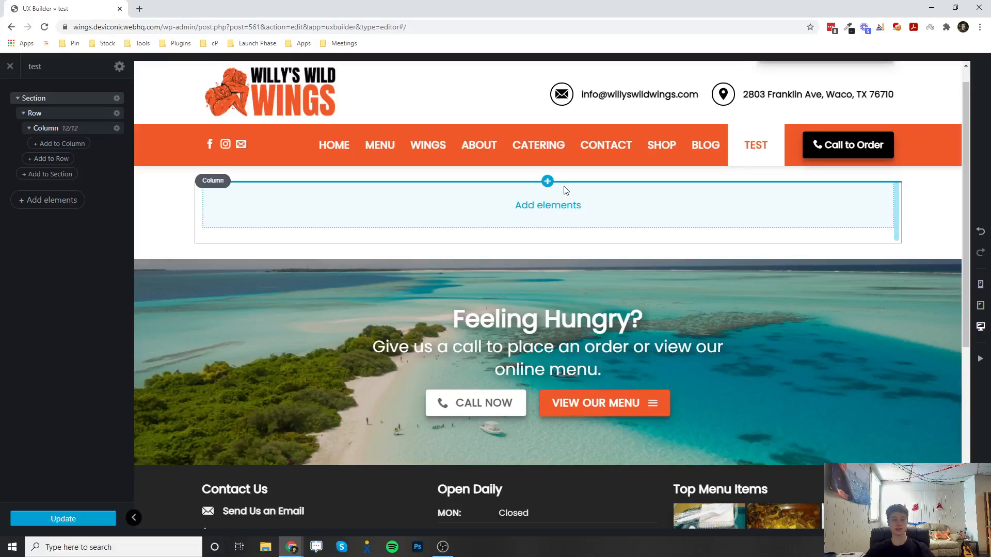
mouse_move(547, 205)
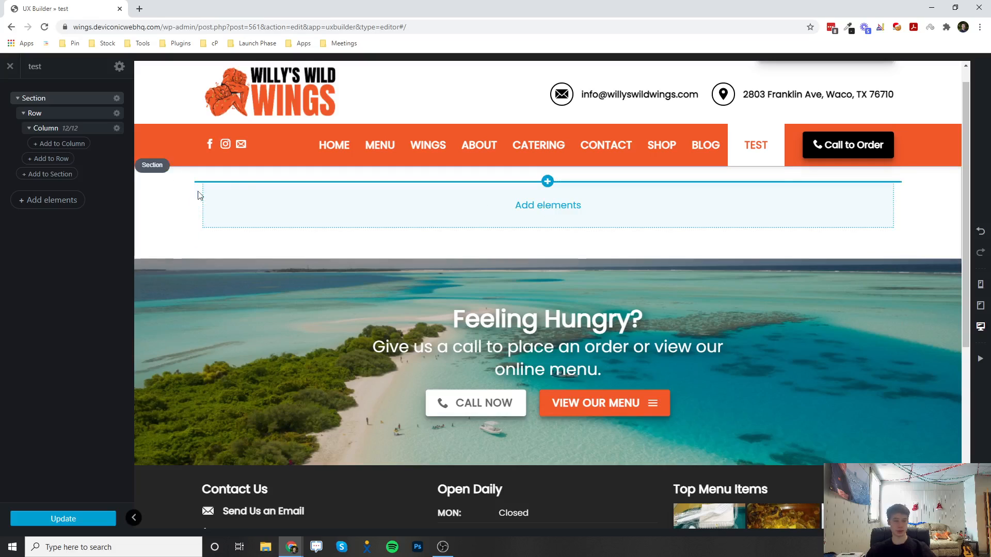
Insert an Accordion element from the Add Content sidebar's Content section into the empty column
click(547, 205)
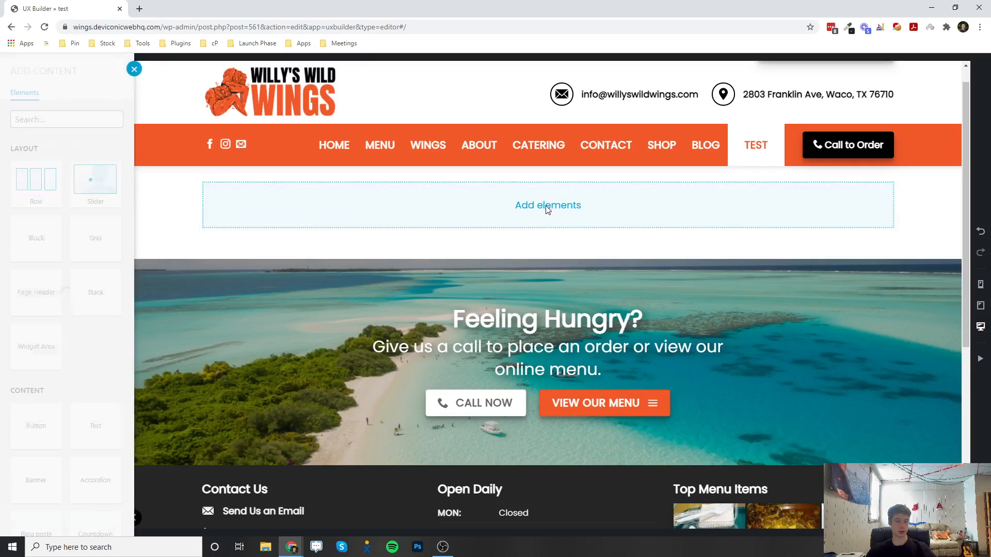
scroll(down, 3)
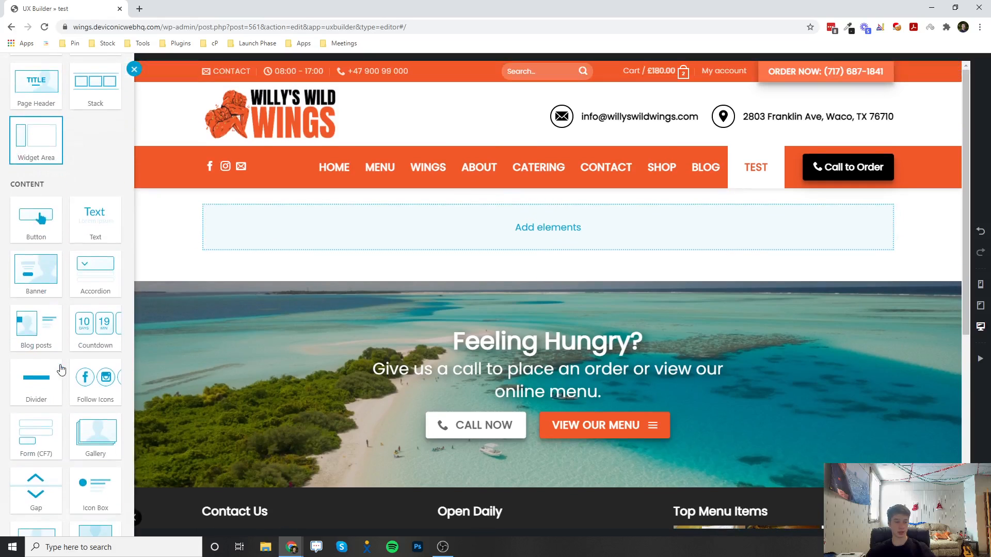
mouse_move(95, 274)
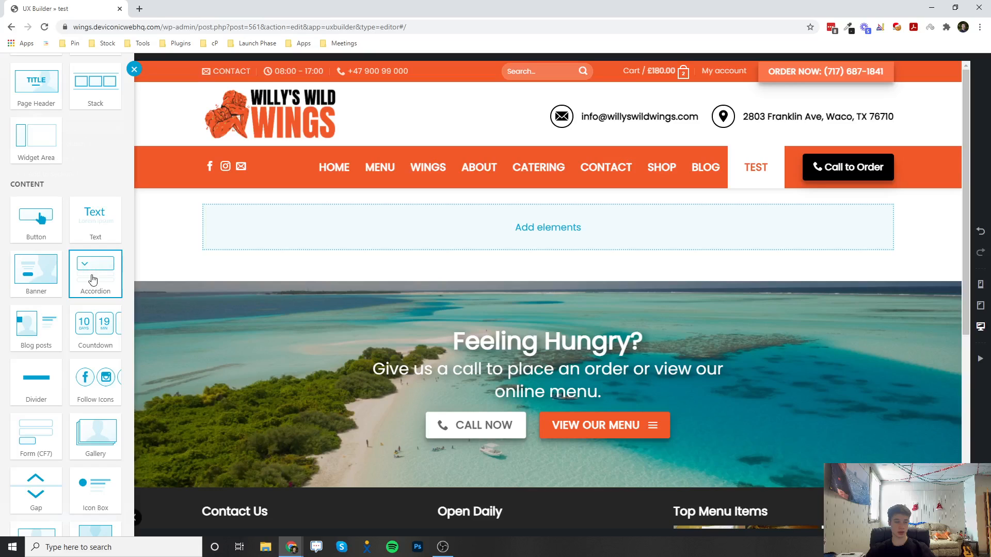
click(95, 264)
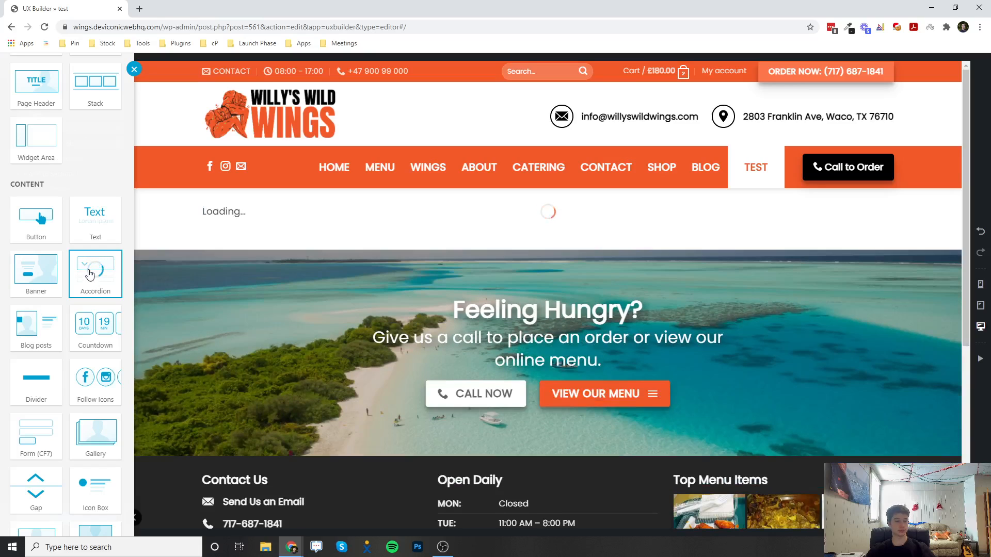
mouse_move(251, 211)
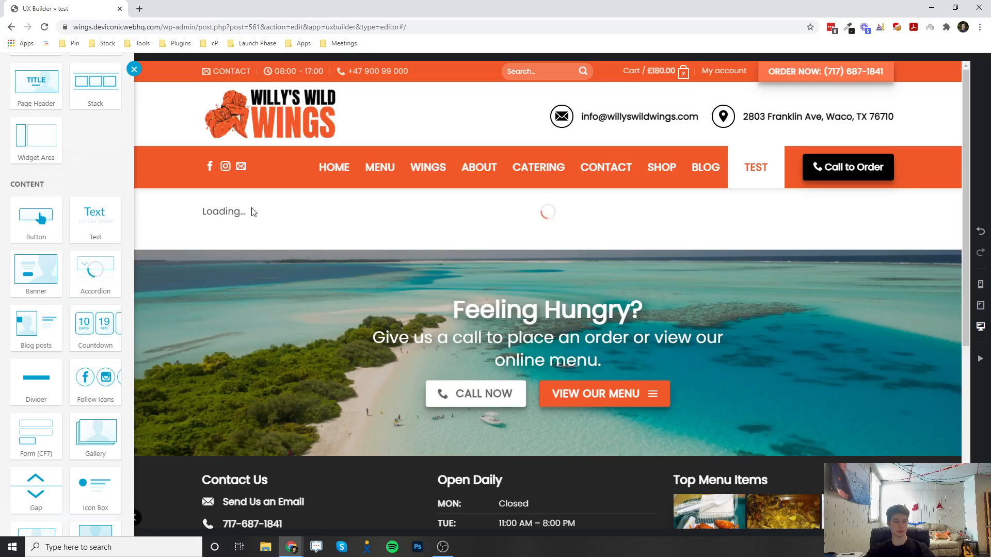
Select the new accordion and title its panels Test 1, Test 2 and Test 3
click(94, 261)
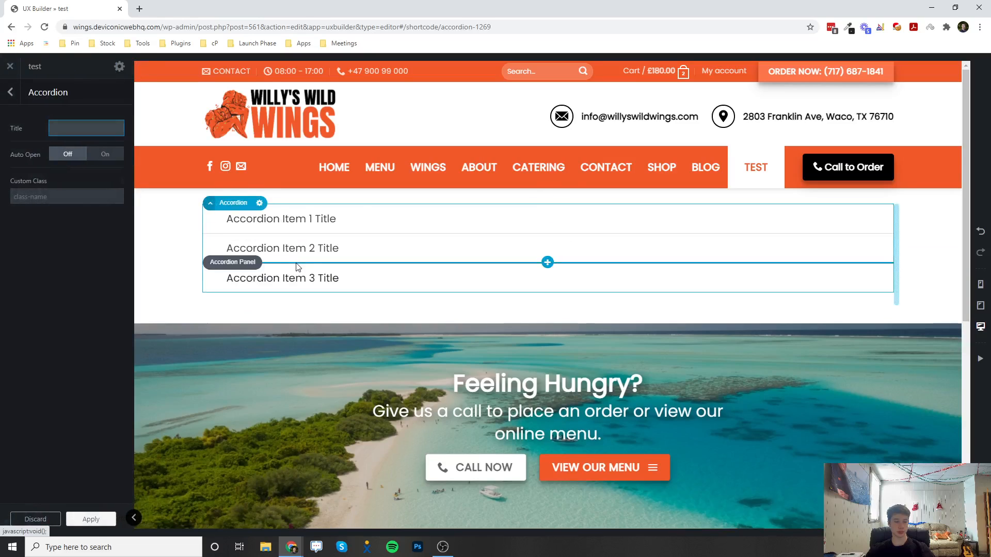
mouse_move(381, 346)
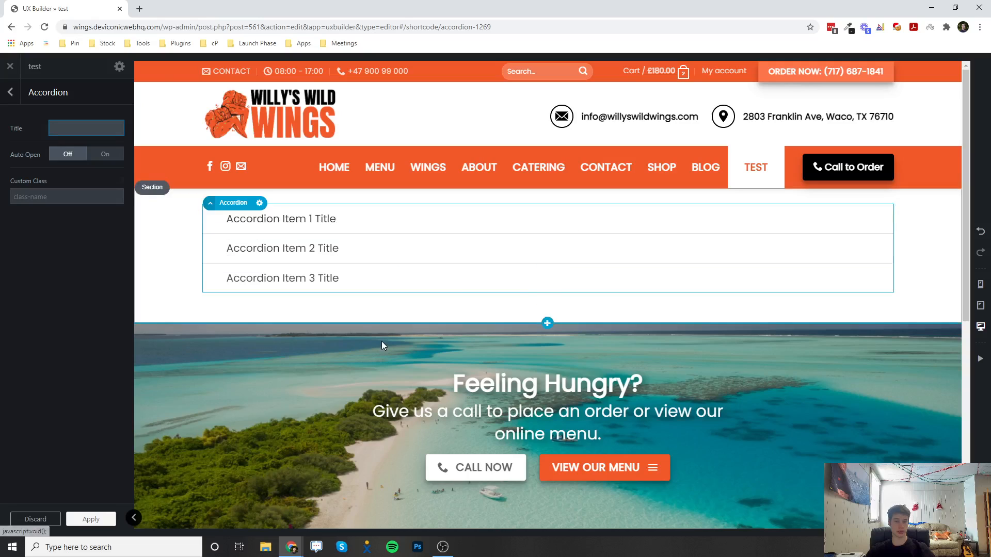
click(280, 218)
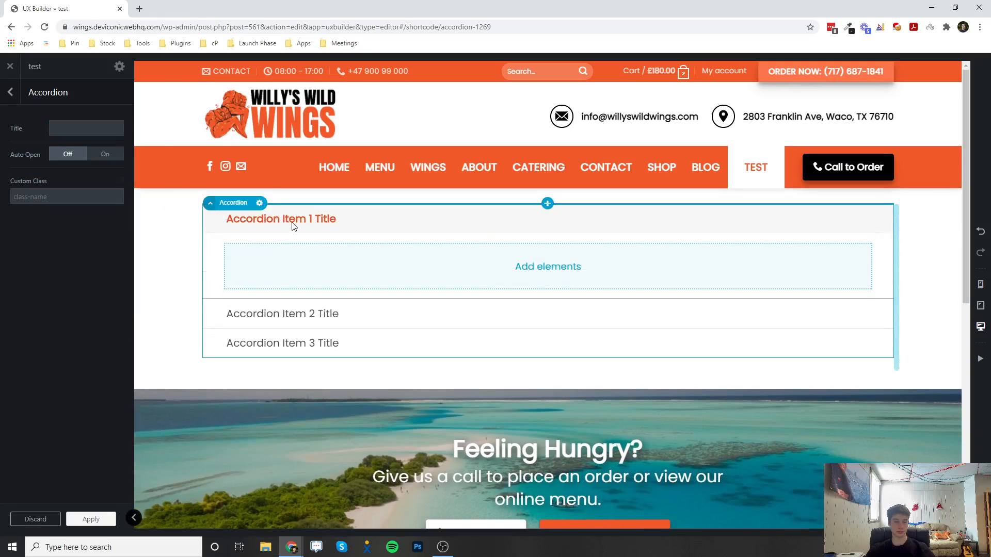
click(281, 219)
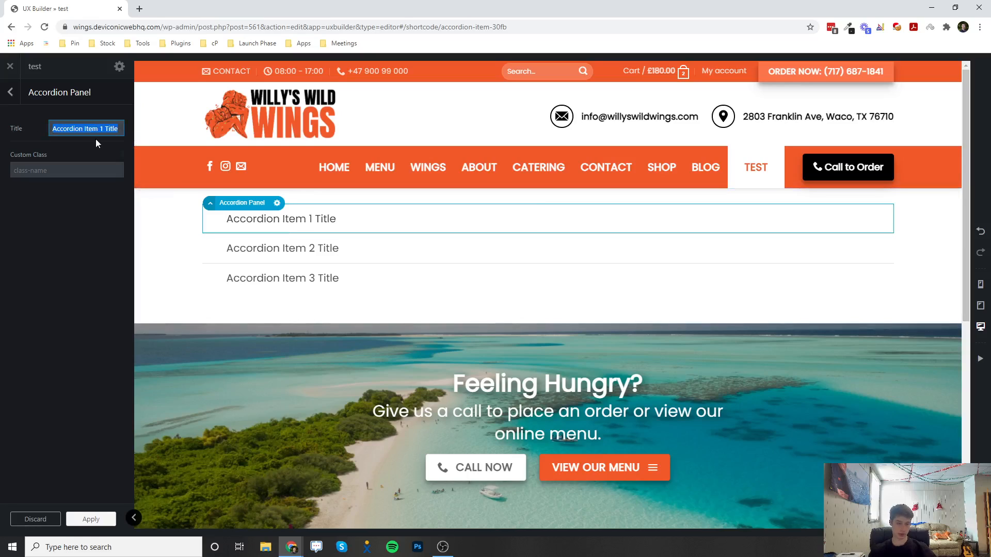
text(Test 1)
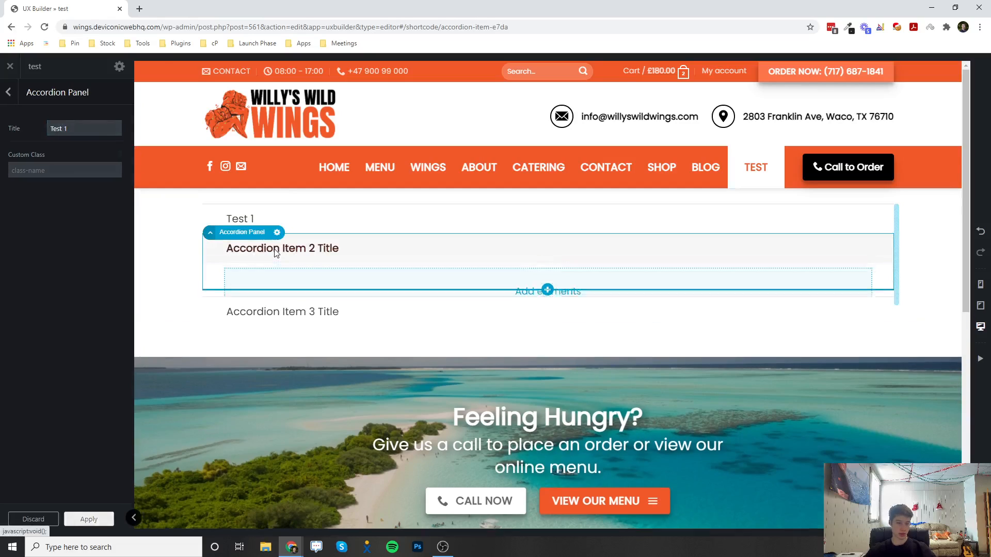
text(Tes)
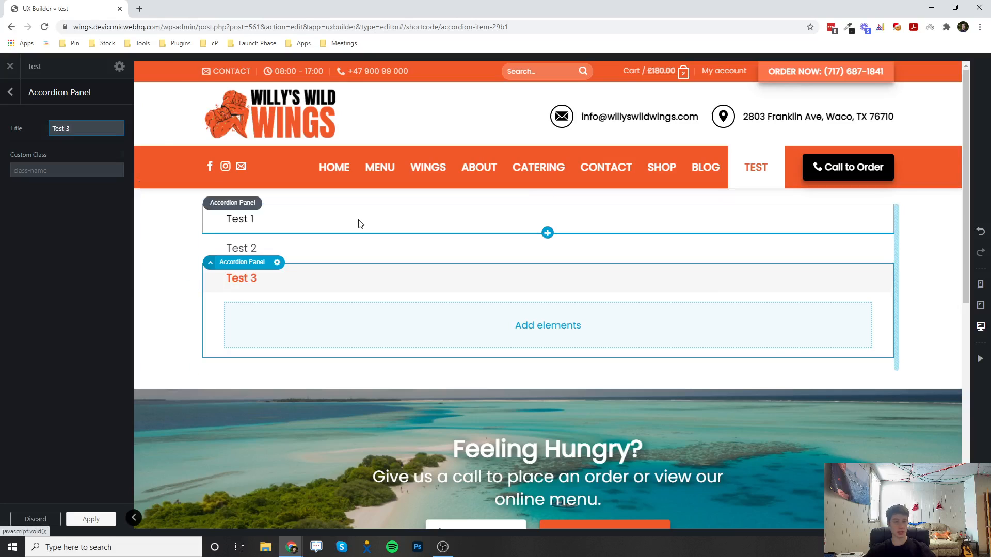
Expand the Test 1, Test 3 and Test 2 panels in turn, ending on Test 1
click(239, 219)
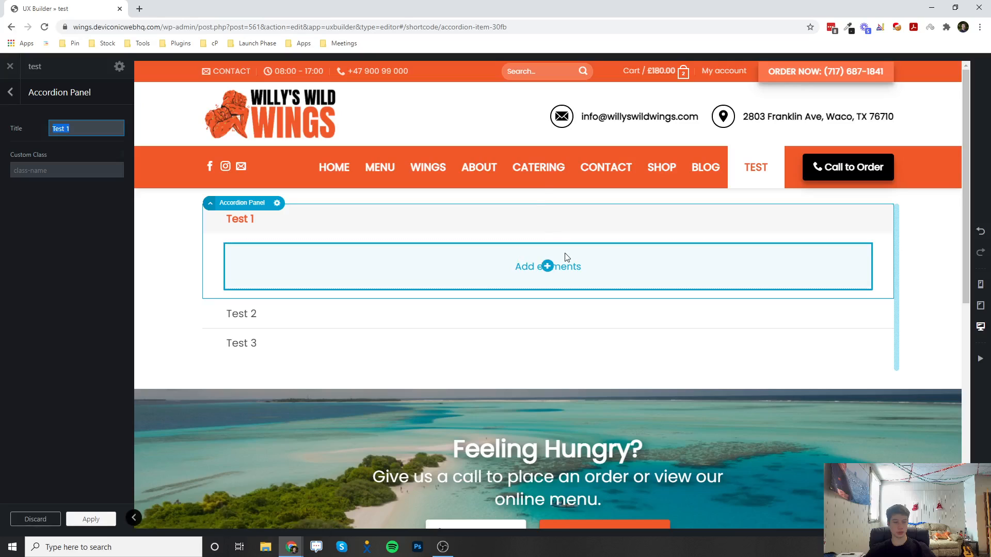
mouse_move(310, 233)
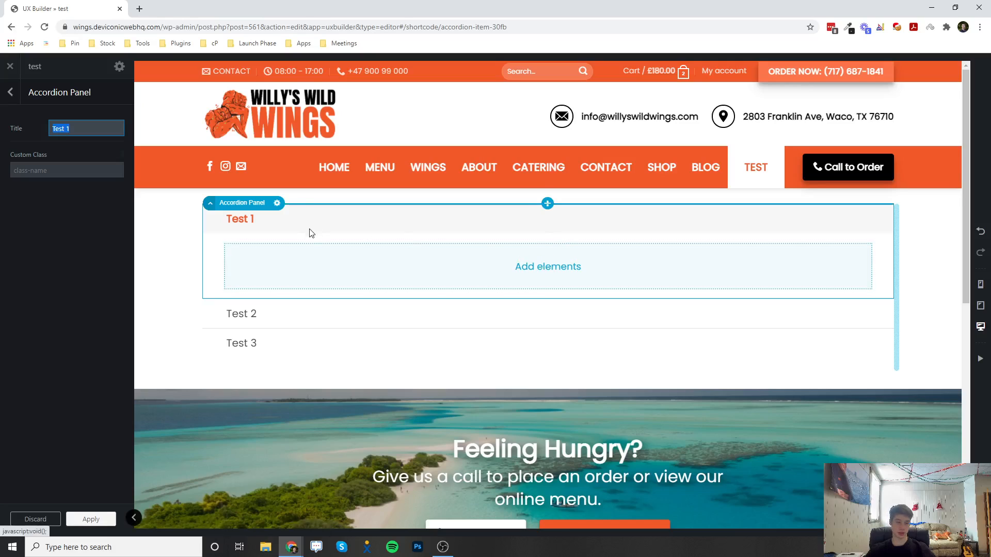
mouse_move(270, 306)
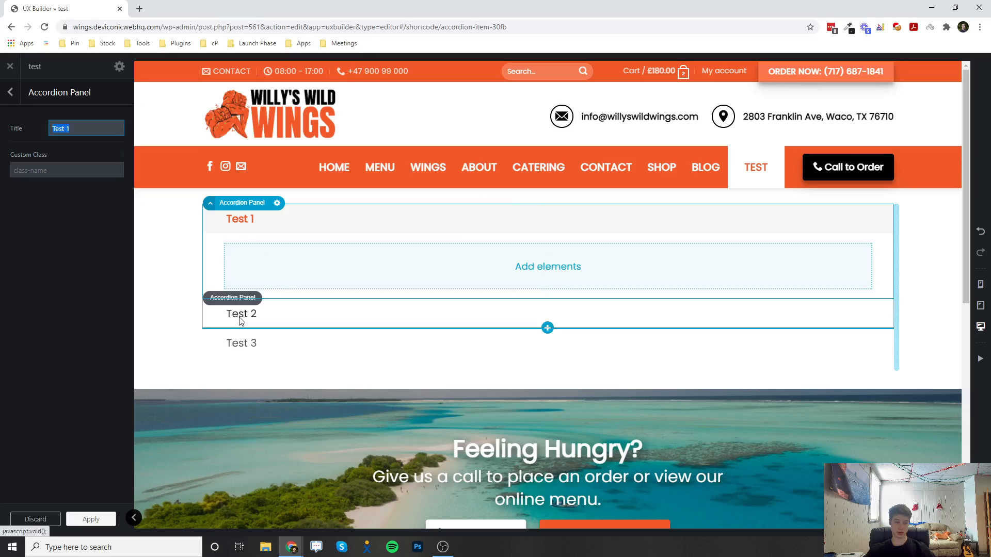
click(241, 343)
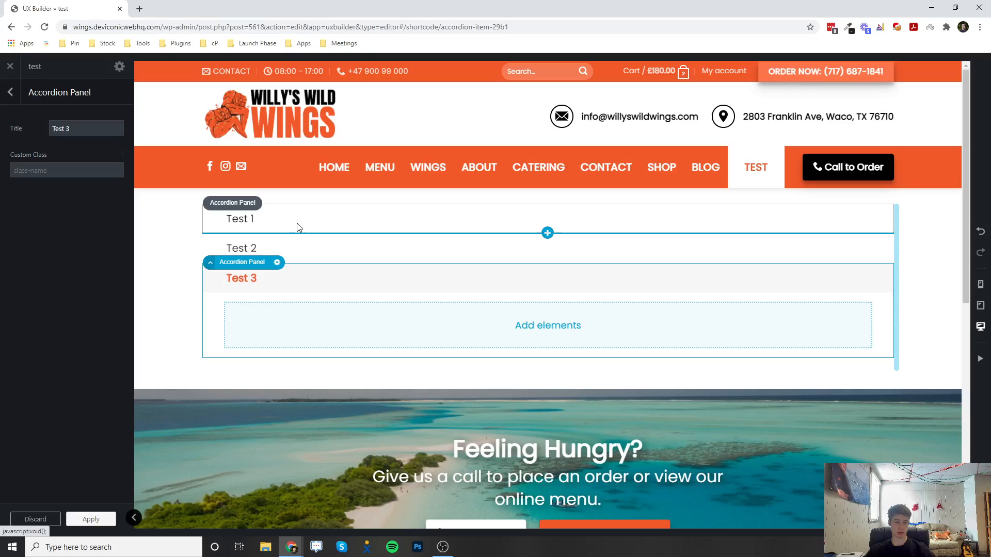
click(239, 218)
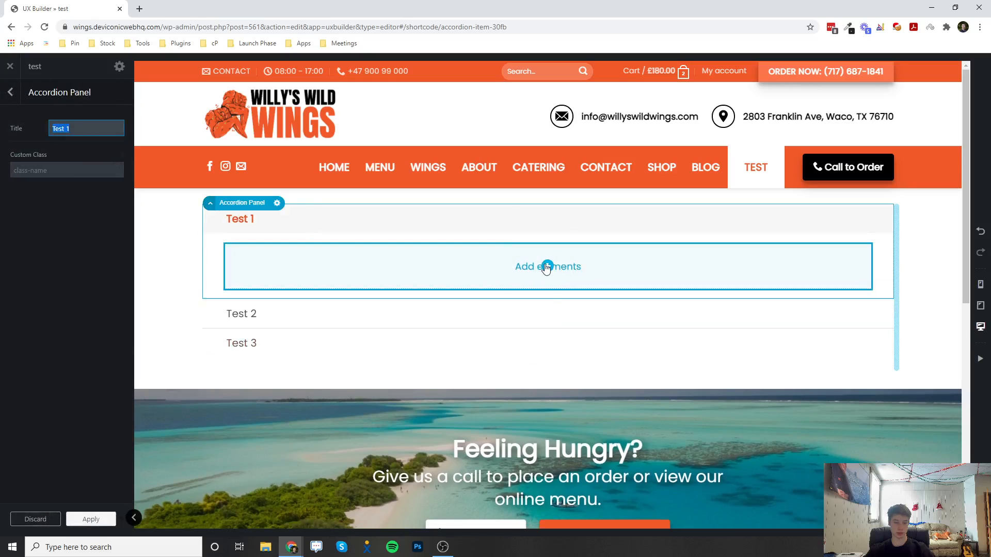
click(241, 313)
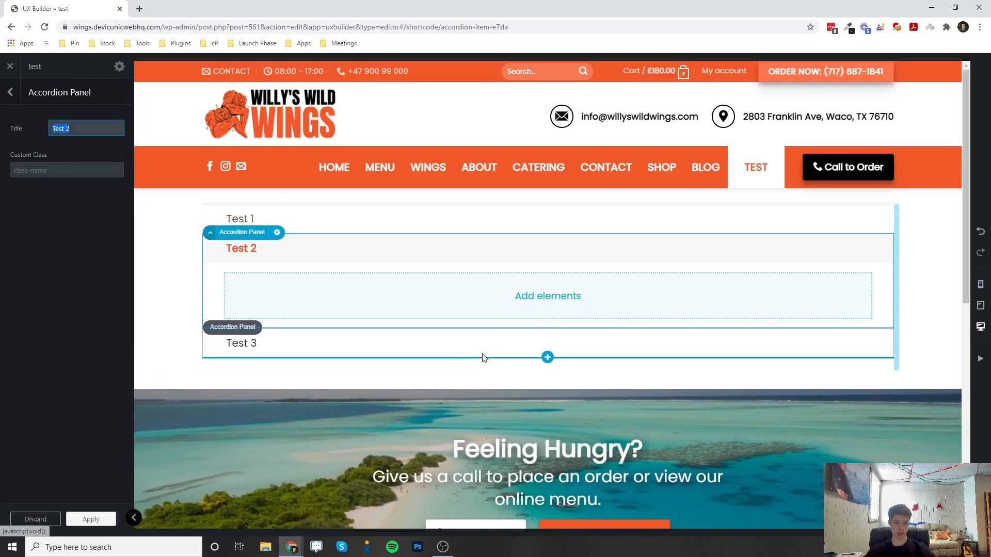
click(241, 343)
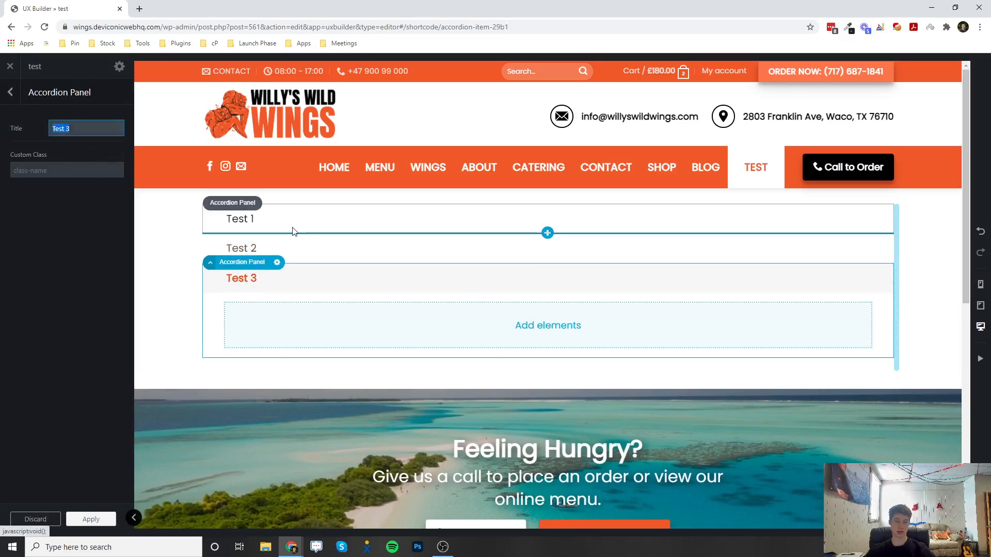
click(239, 219)
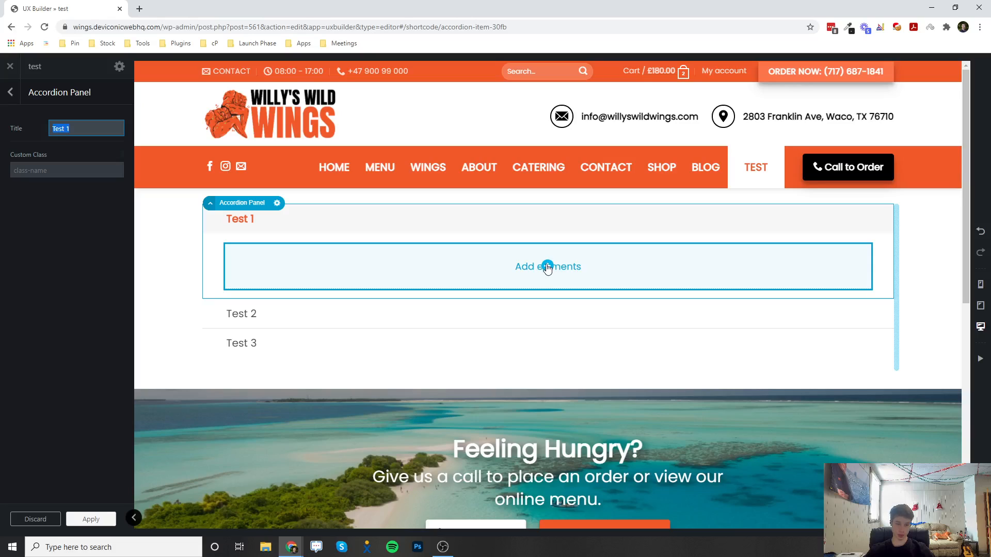
Add a Text element with placeholder paragraph inside the Test 1 panel
click(547, 266)
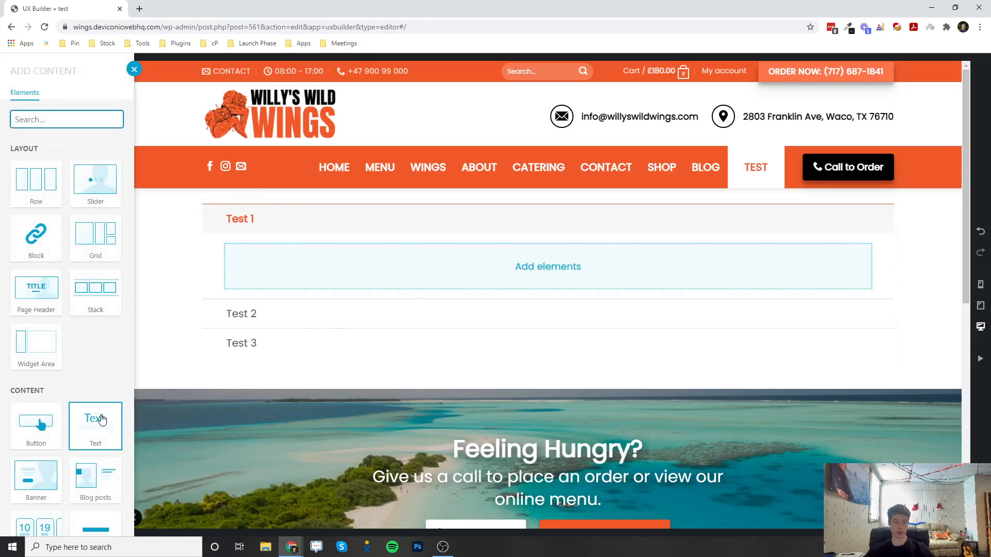
scroll(down, 3)
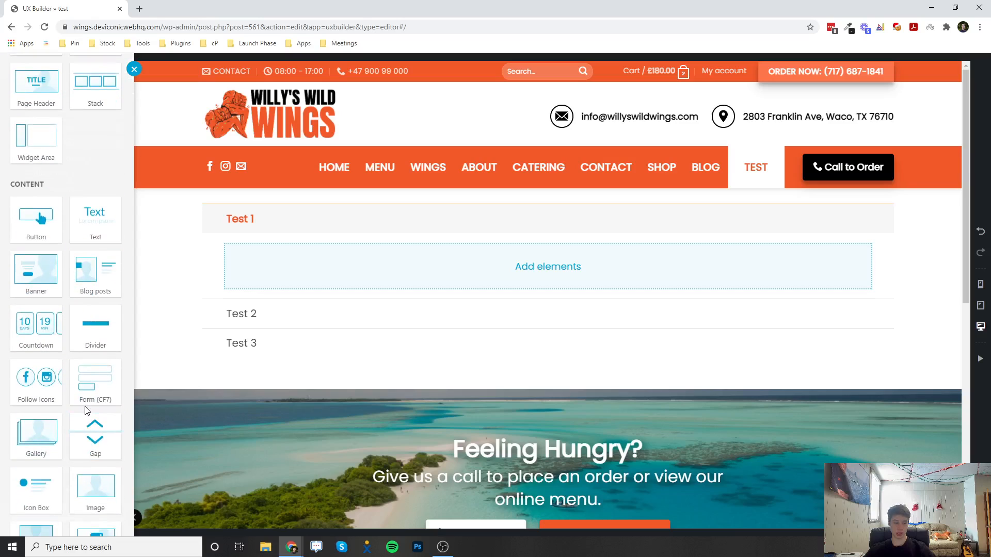
scroll(down, 3)
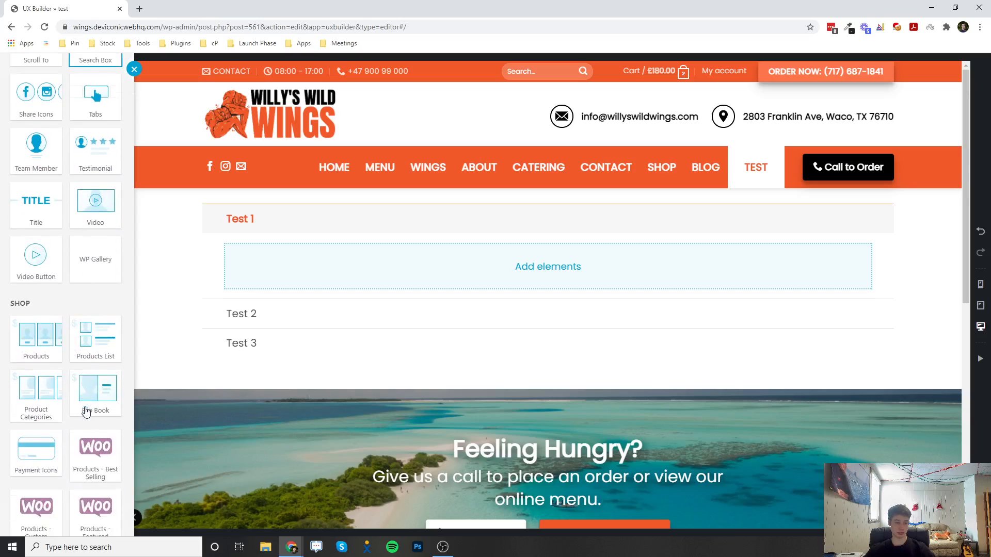
scroll(up, 3)
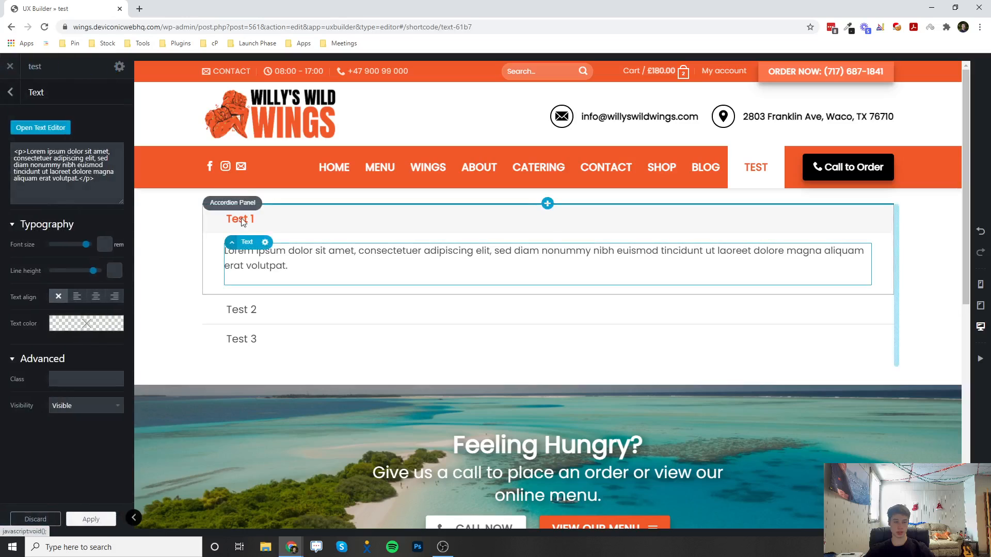
mouse_move(321, 257)
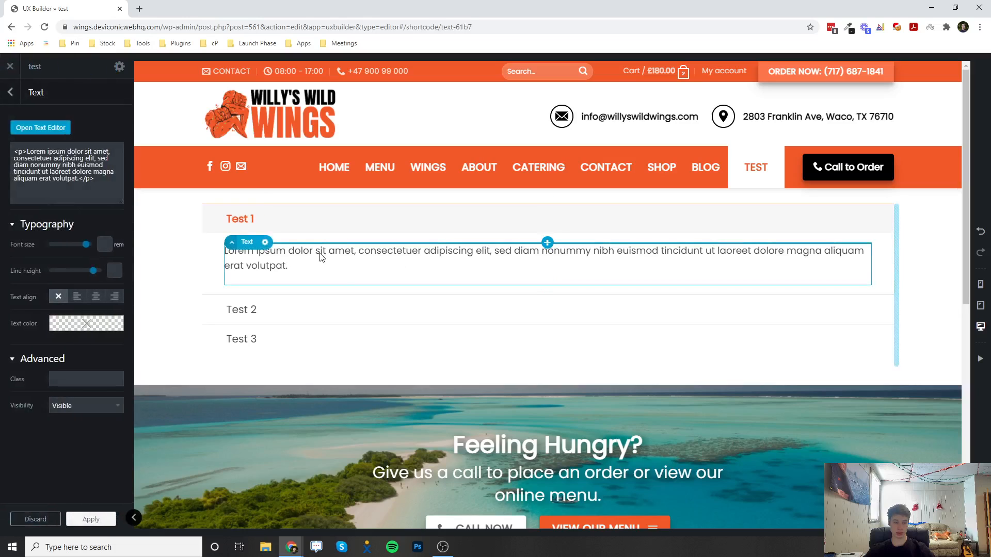
click(40, 127)
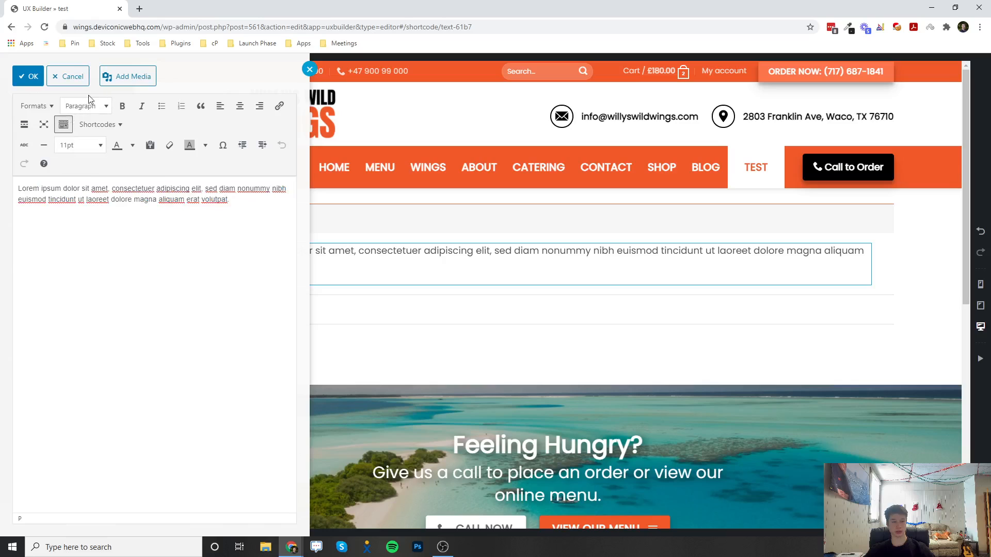
click(28, 76)
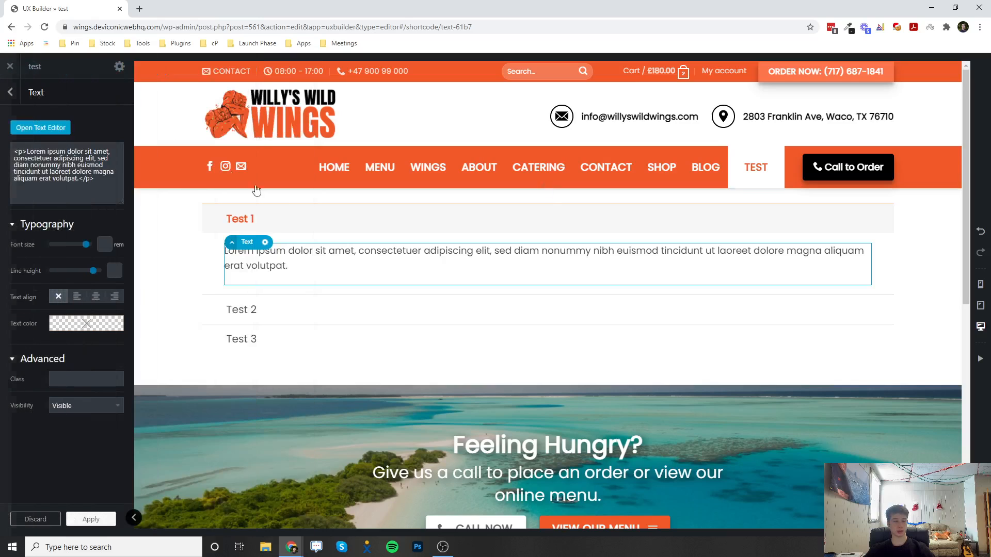